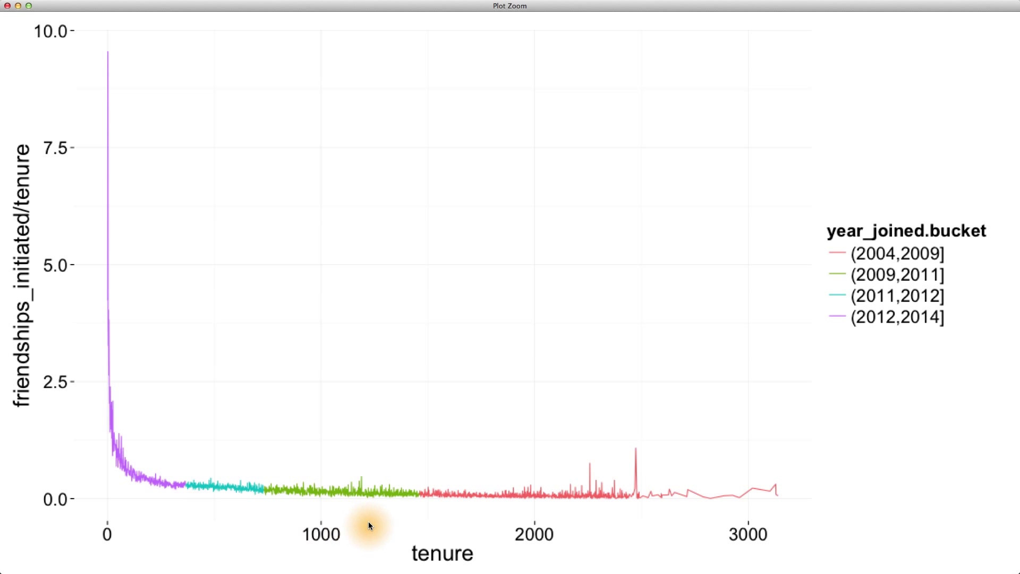
mouse_move(270, 519)
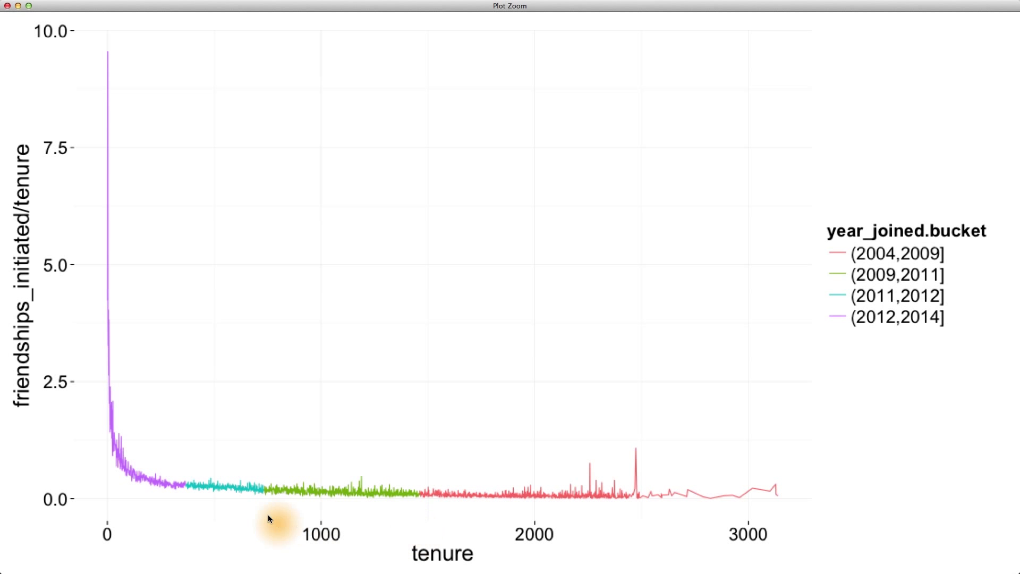
mouse_move(101, 480)
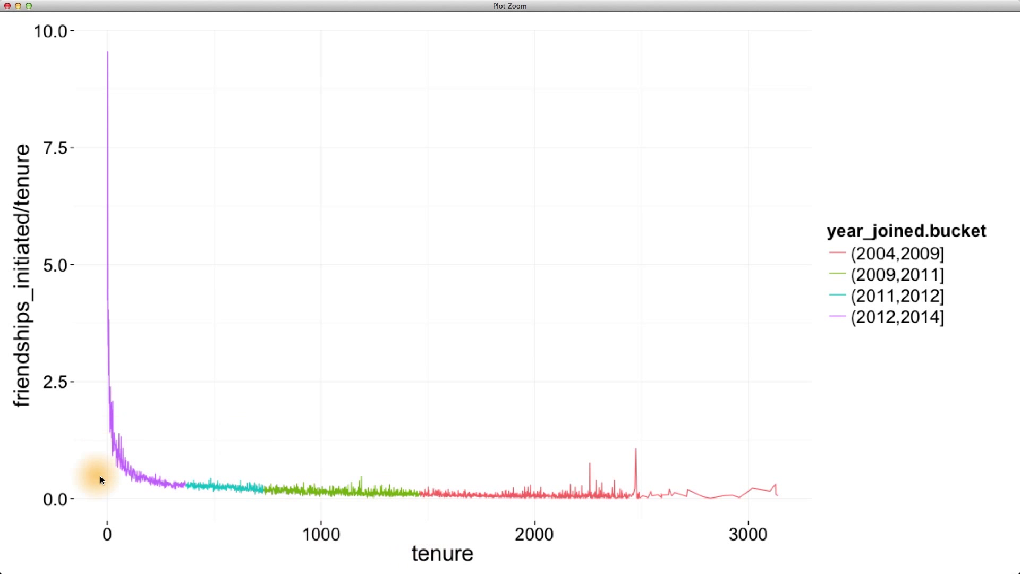
mouse_move(546, 554)
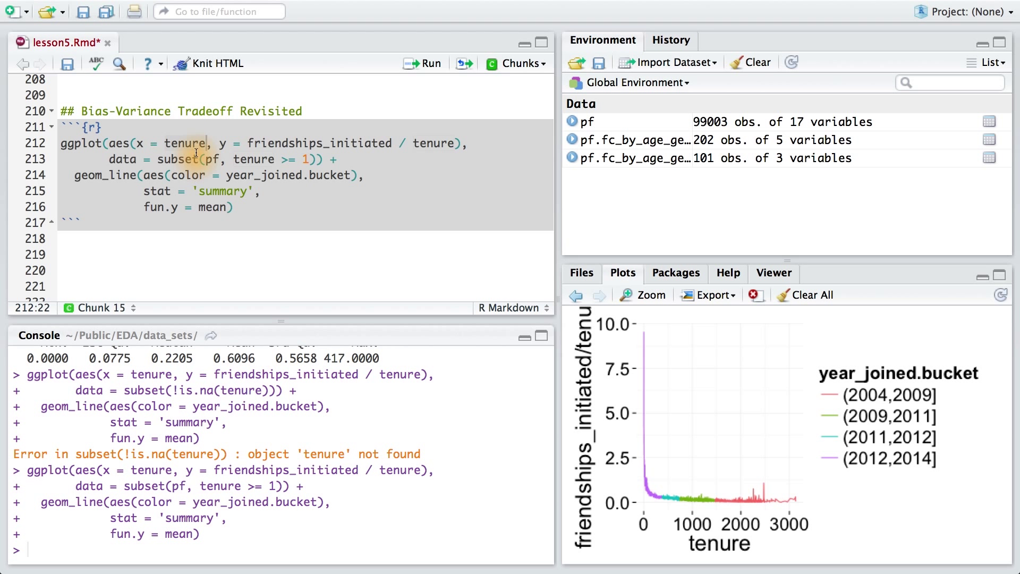
mouse_move(659, 500)
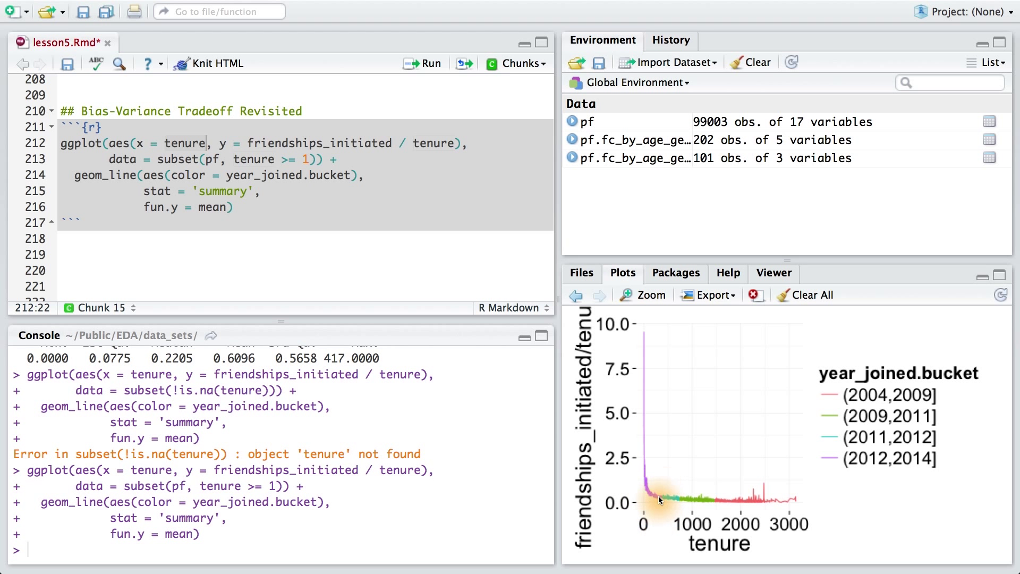
- Return to RStudio to view the friendships_initiated/tenure chart by year_joined.bucket
click(176, 142)
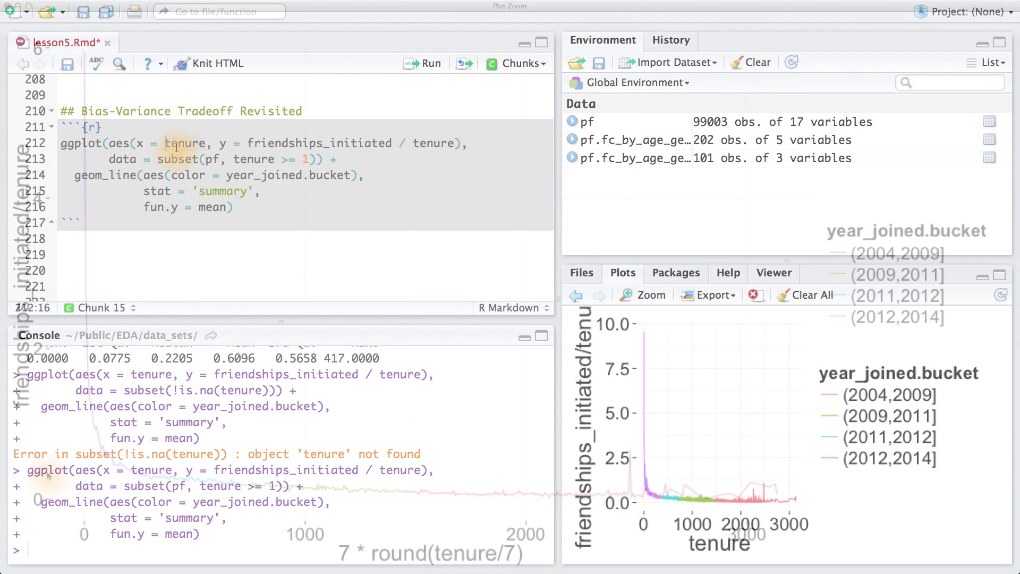
click(649, 295)
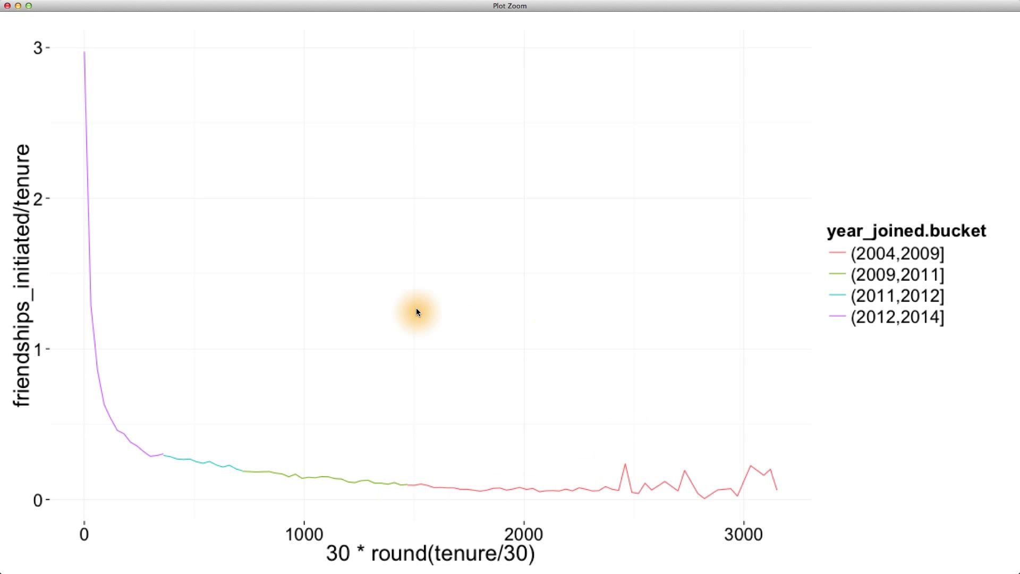
mouse_move(227, 467)
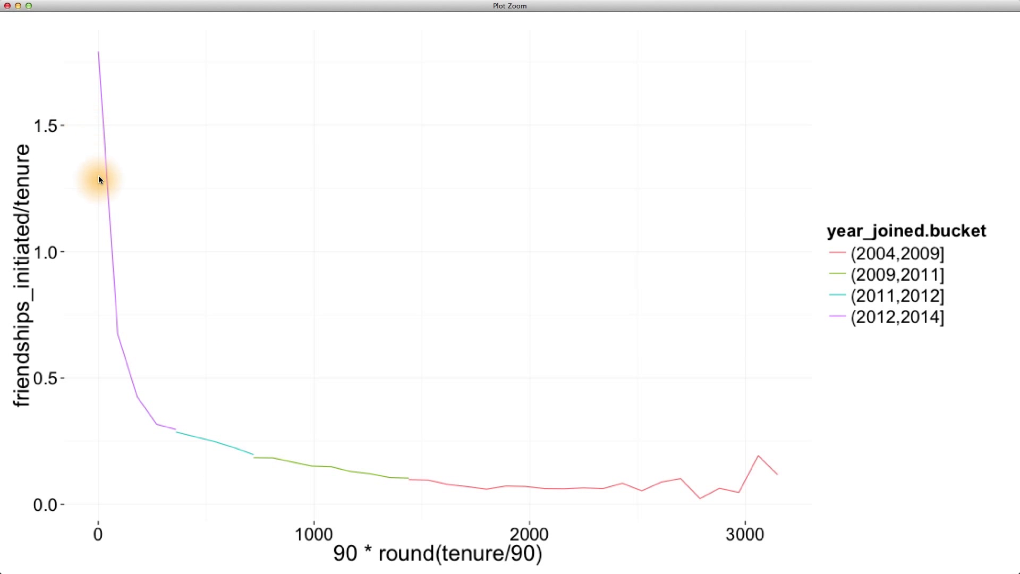
mouse_move(227, 449)
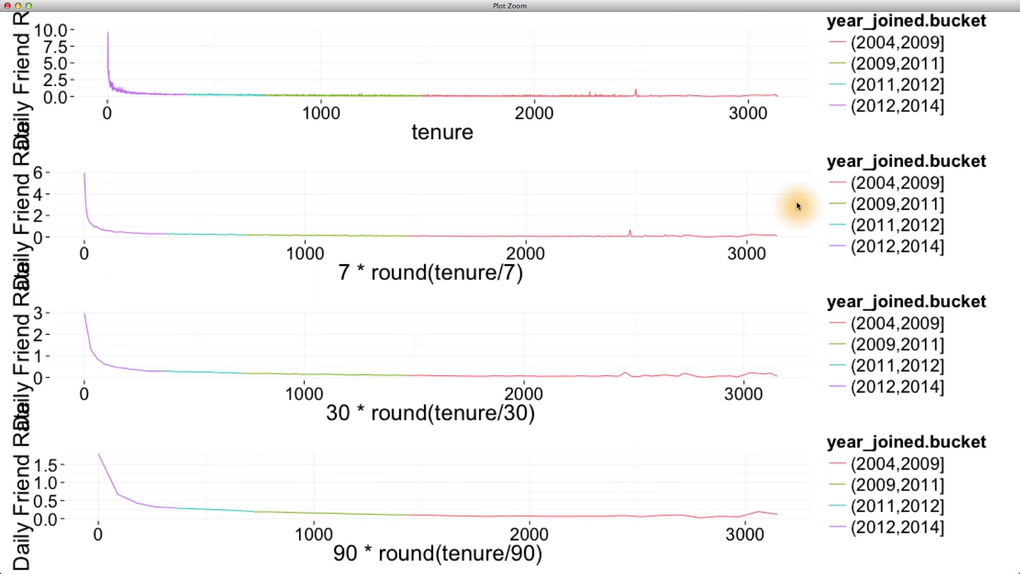
mouse_move(761, 204)
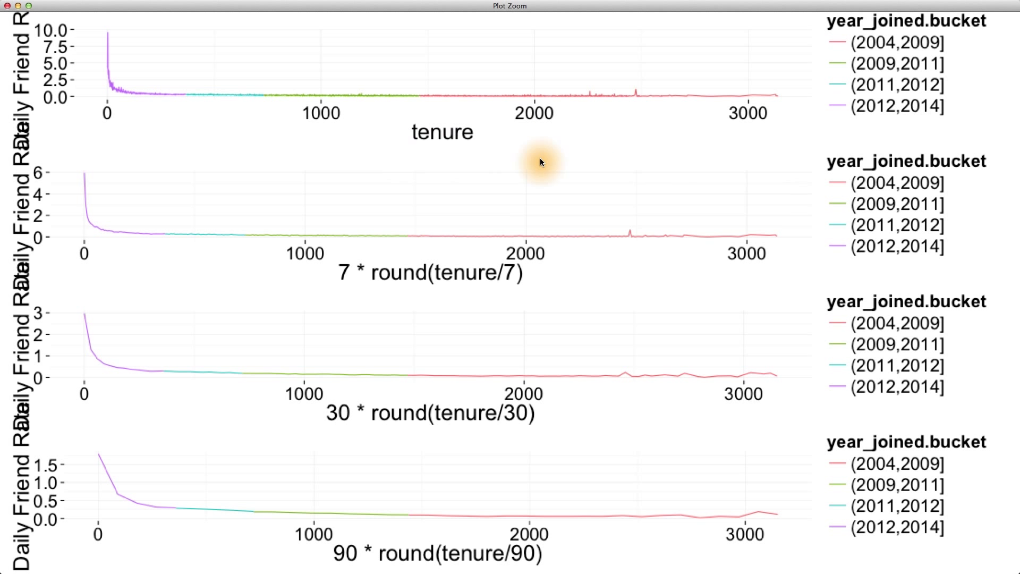
mouse_move(548, 162)
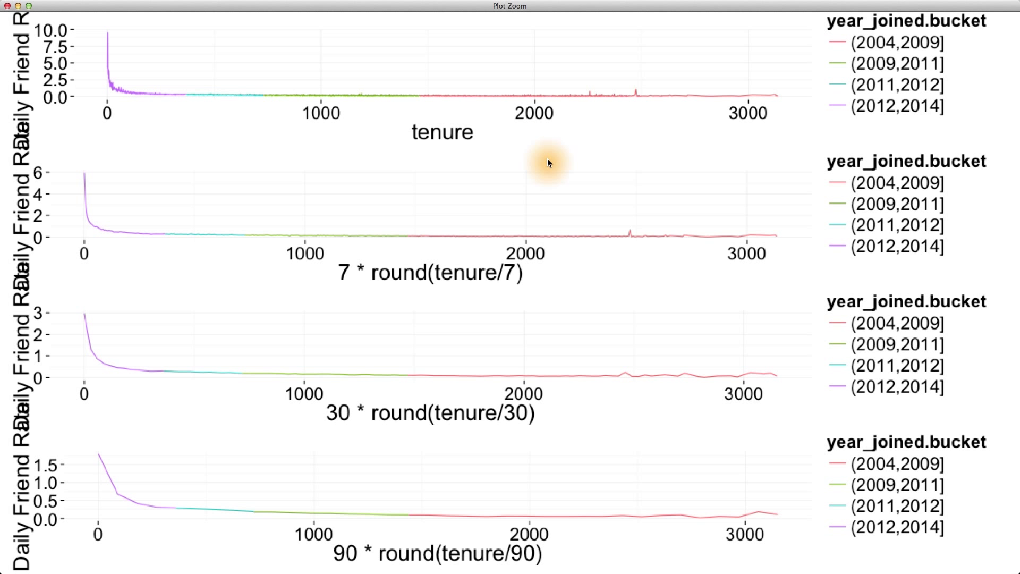
mouse_move(531, 430)
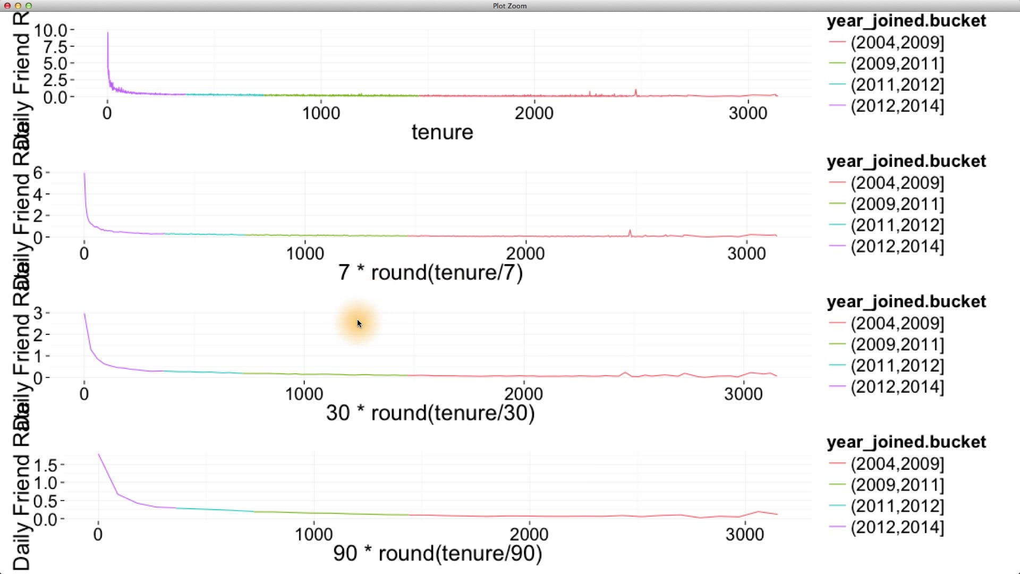
mouse_move(310, 314)
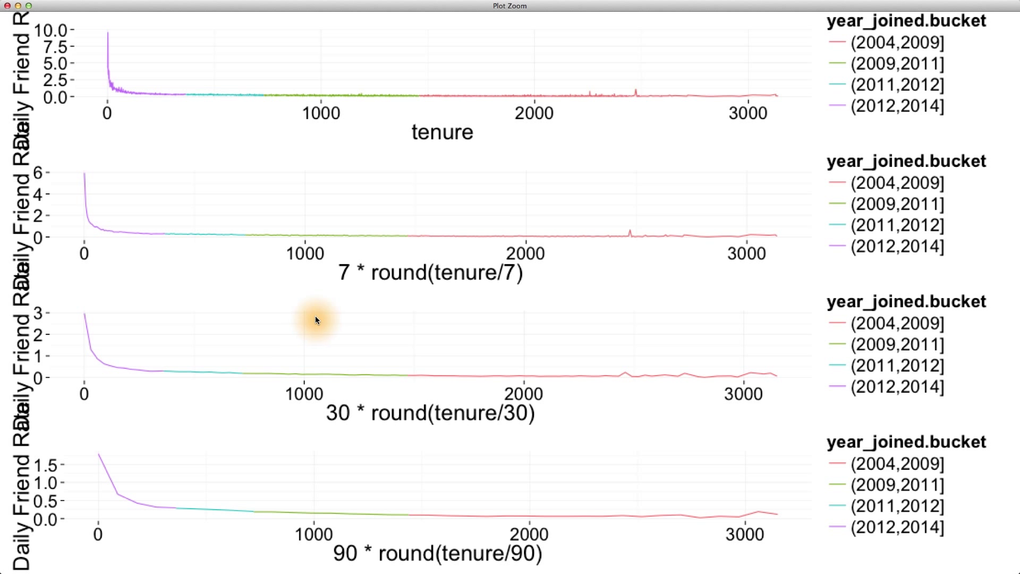
mouse_move(417, 430)
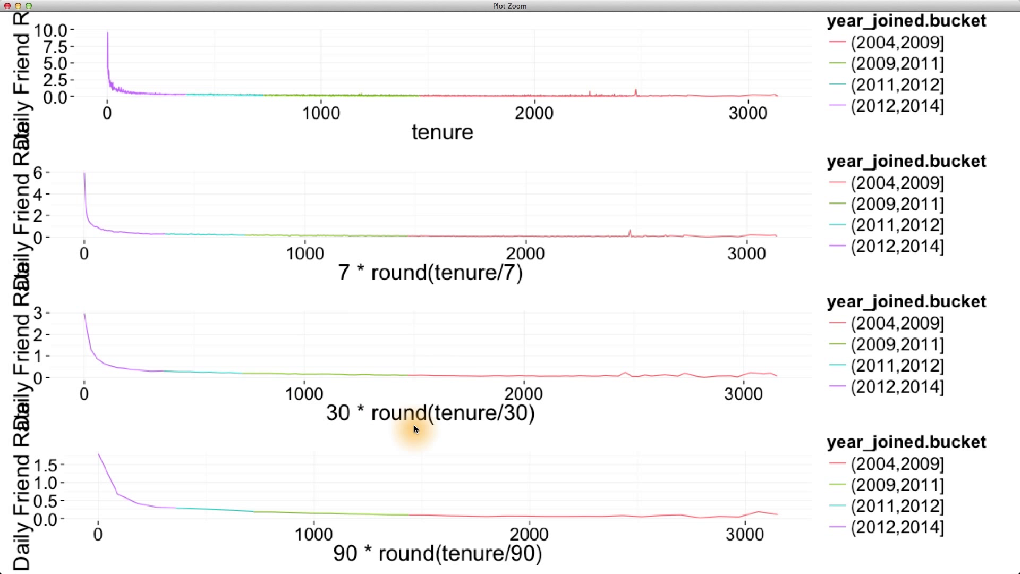